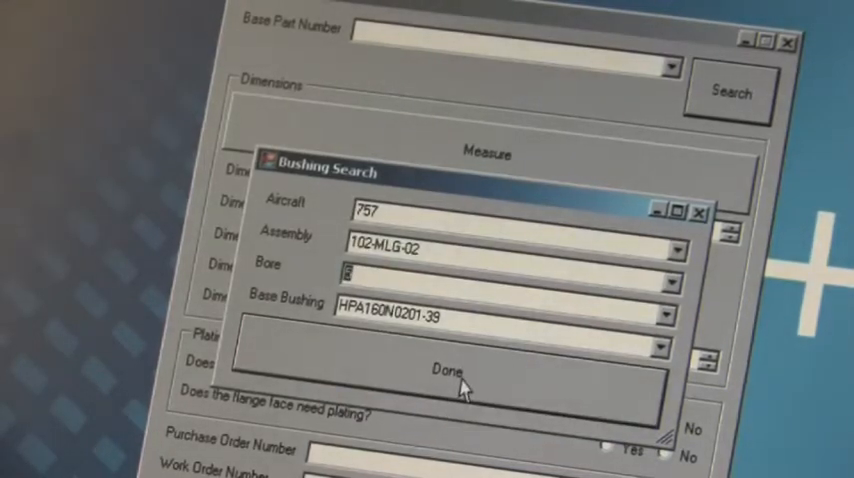
Accept the chosen 757 base bushing so dimensions A–E with tolerances fill the order form
click(450, 370)
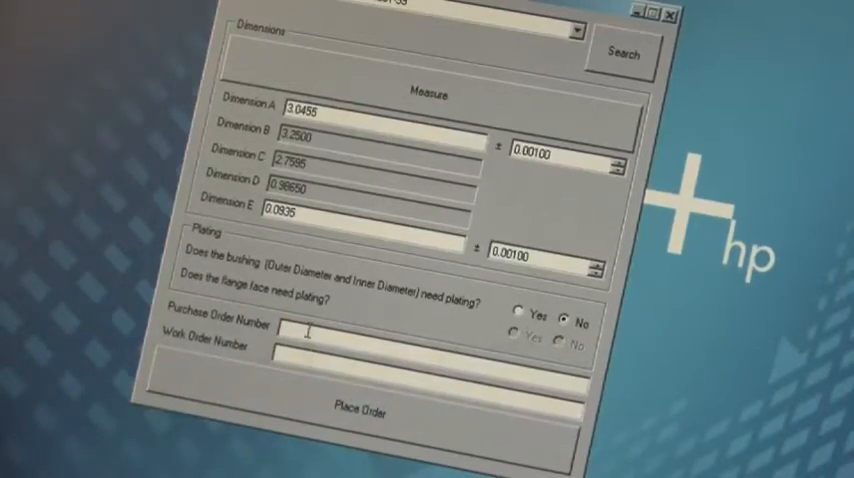
Enter purchase order number HPA 757 BORE 5 and work order number 93657-1
text(H)
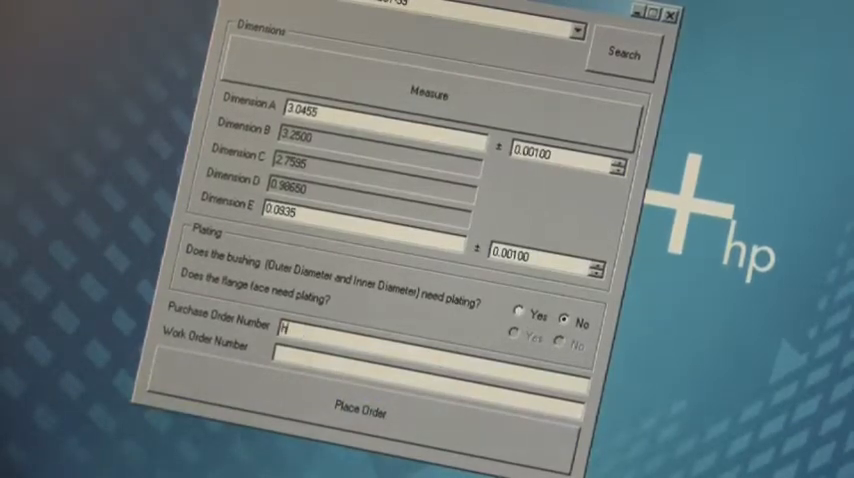
text(pa 757)
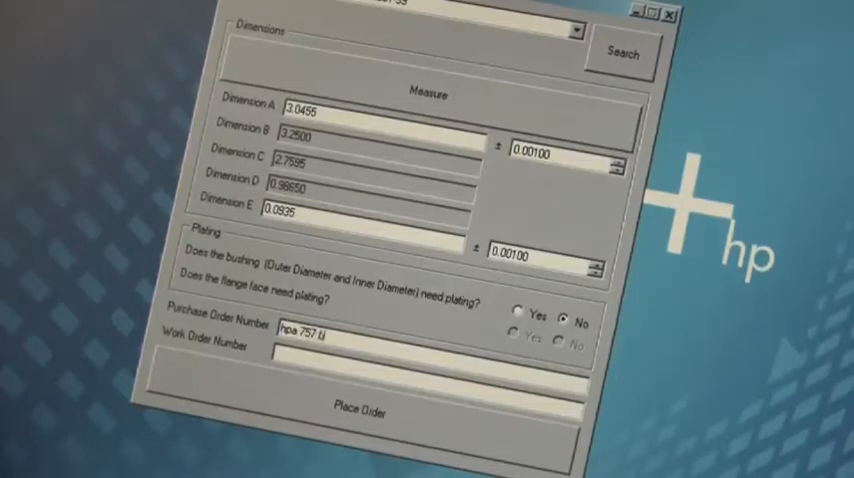
text(bork)
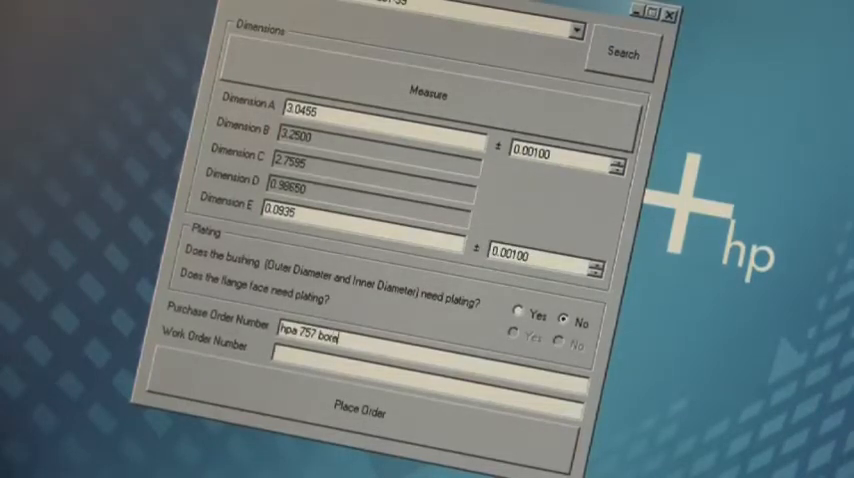
text(5)
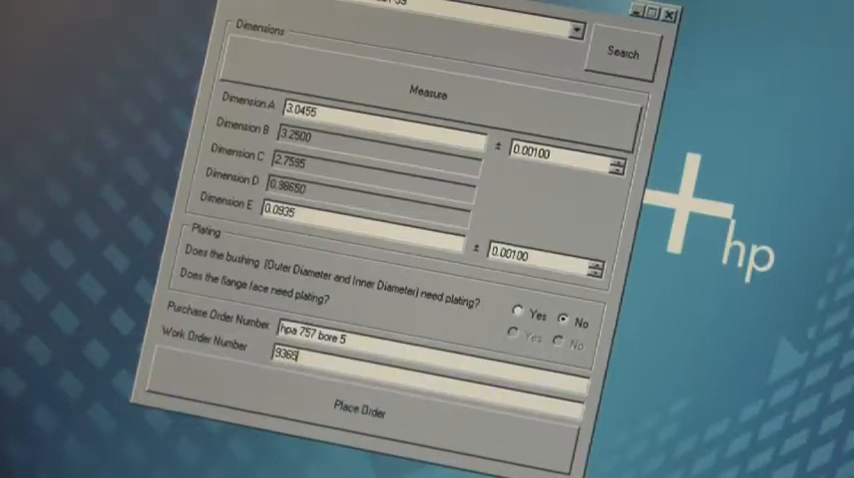
text(93657-1)
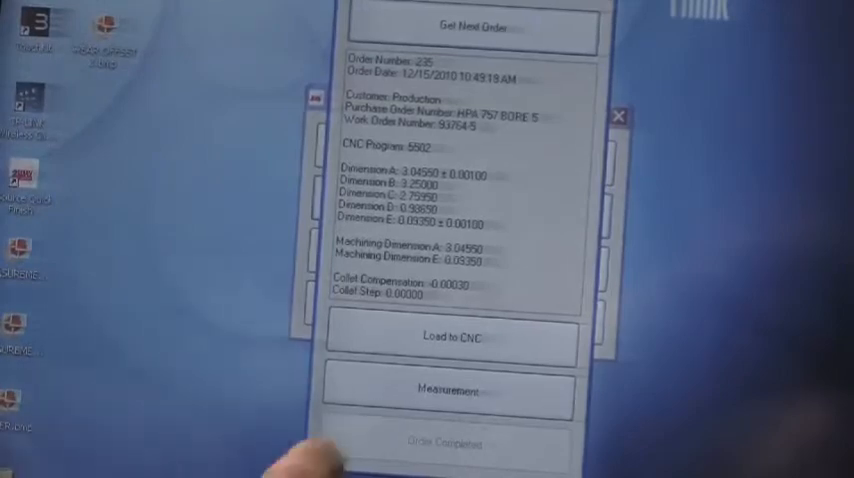
Check two sets of part measurements, then answer Yes to the Wear Offset correction prompt
click(450, 391)
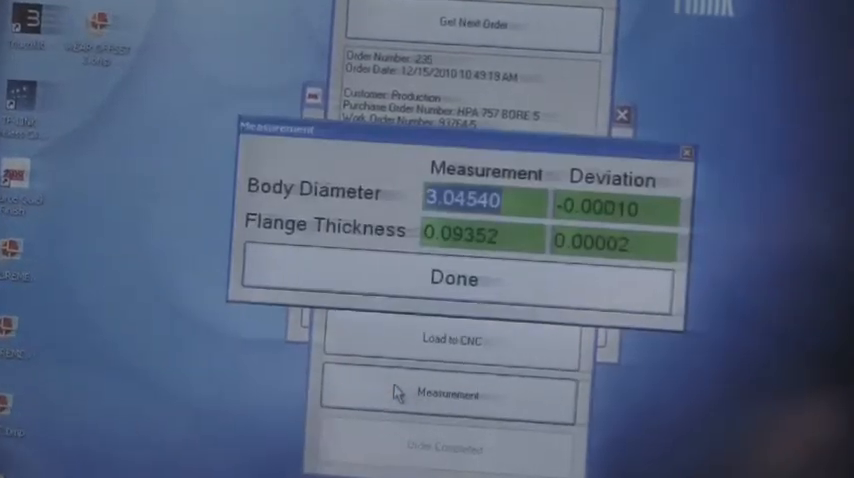
click(451, 280)
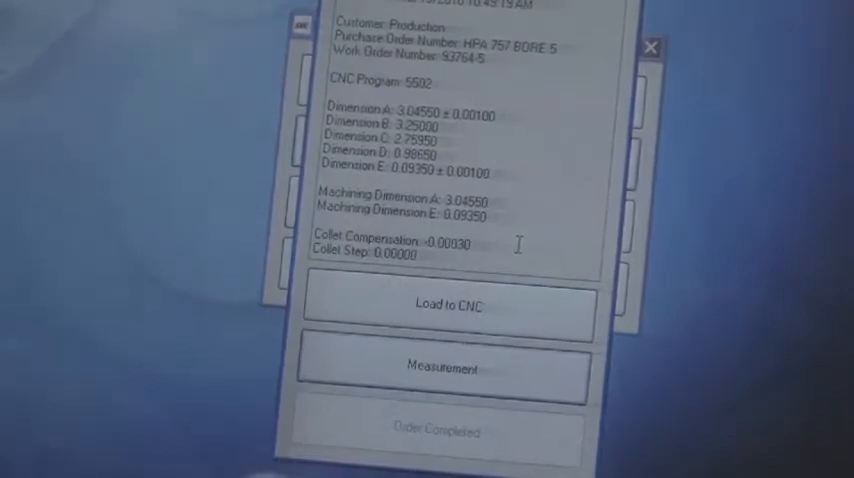
click(444, 365)
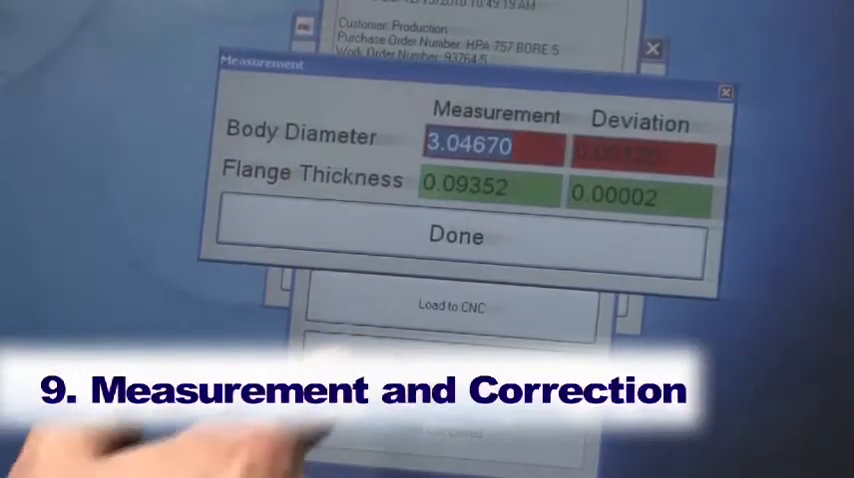
click(457, 237)
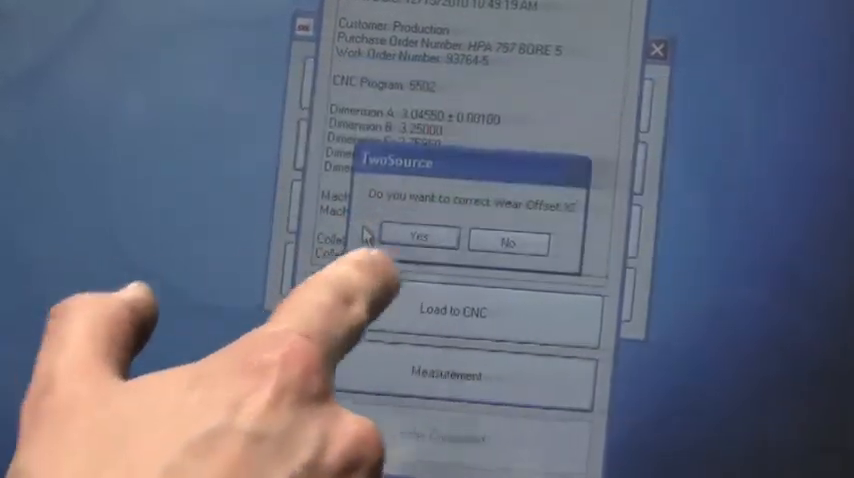
click(418, 237)
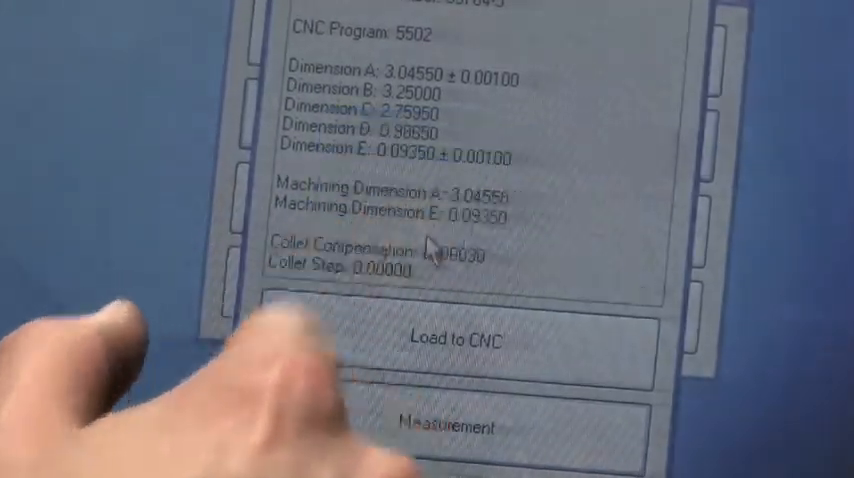